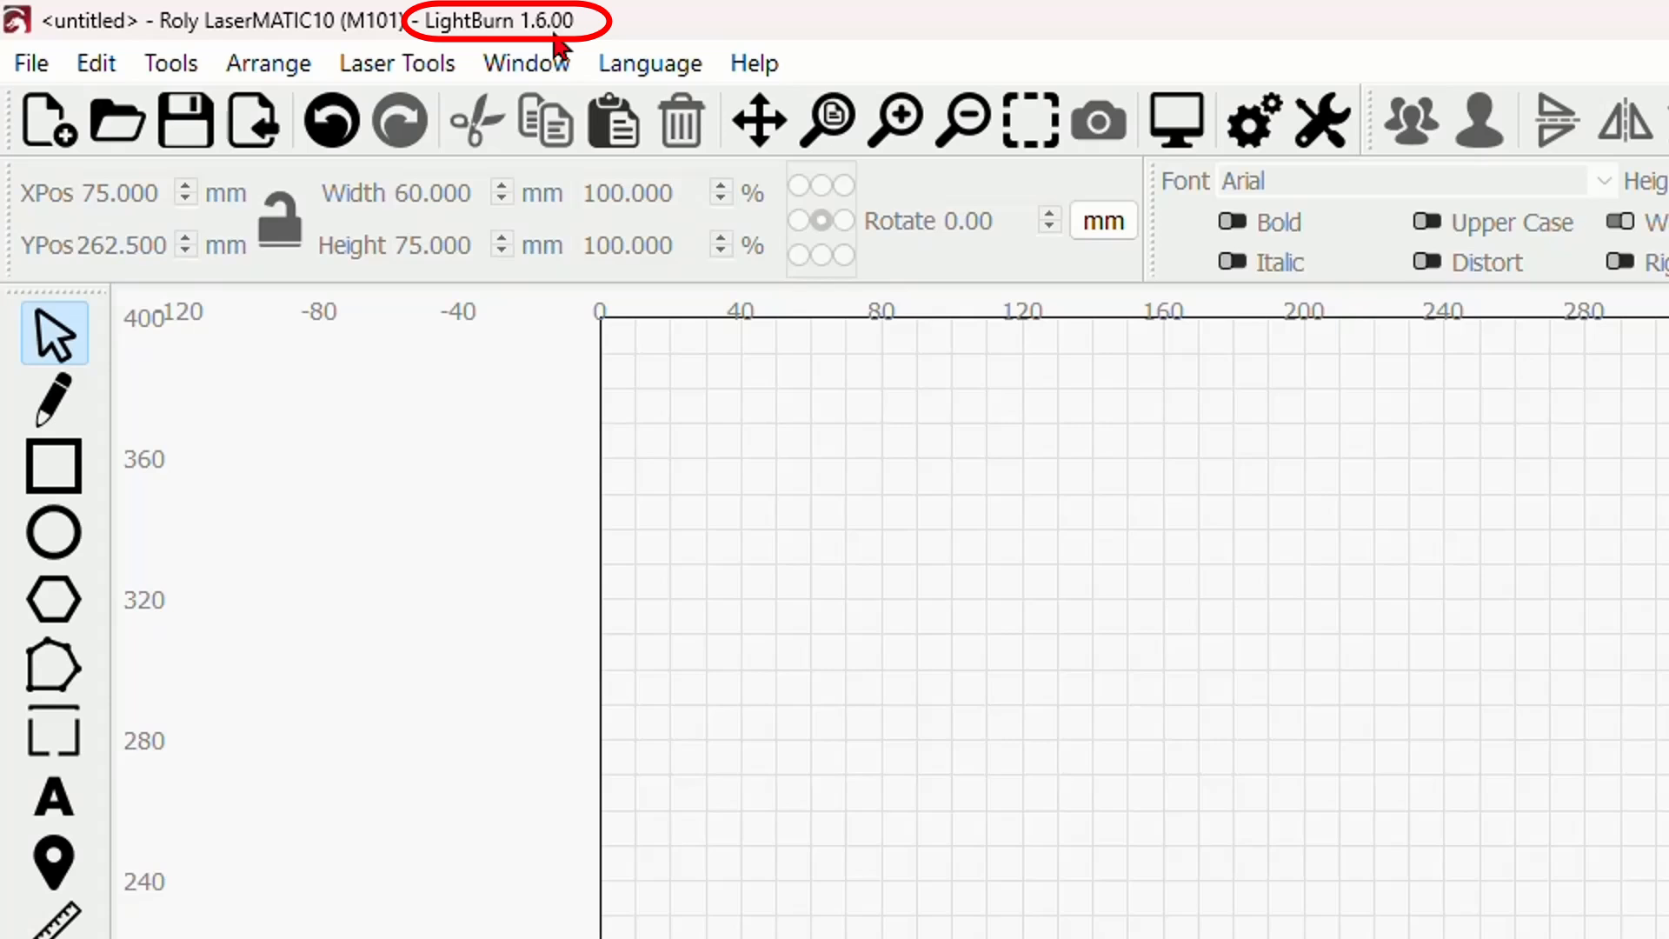
mouse_move(970, 575)
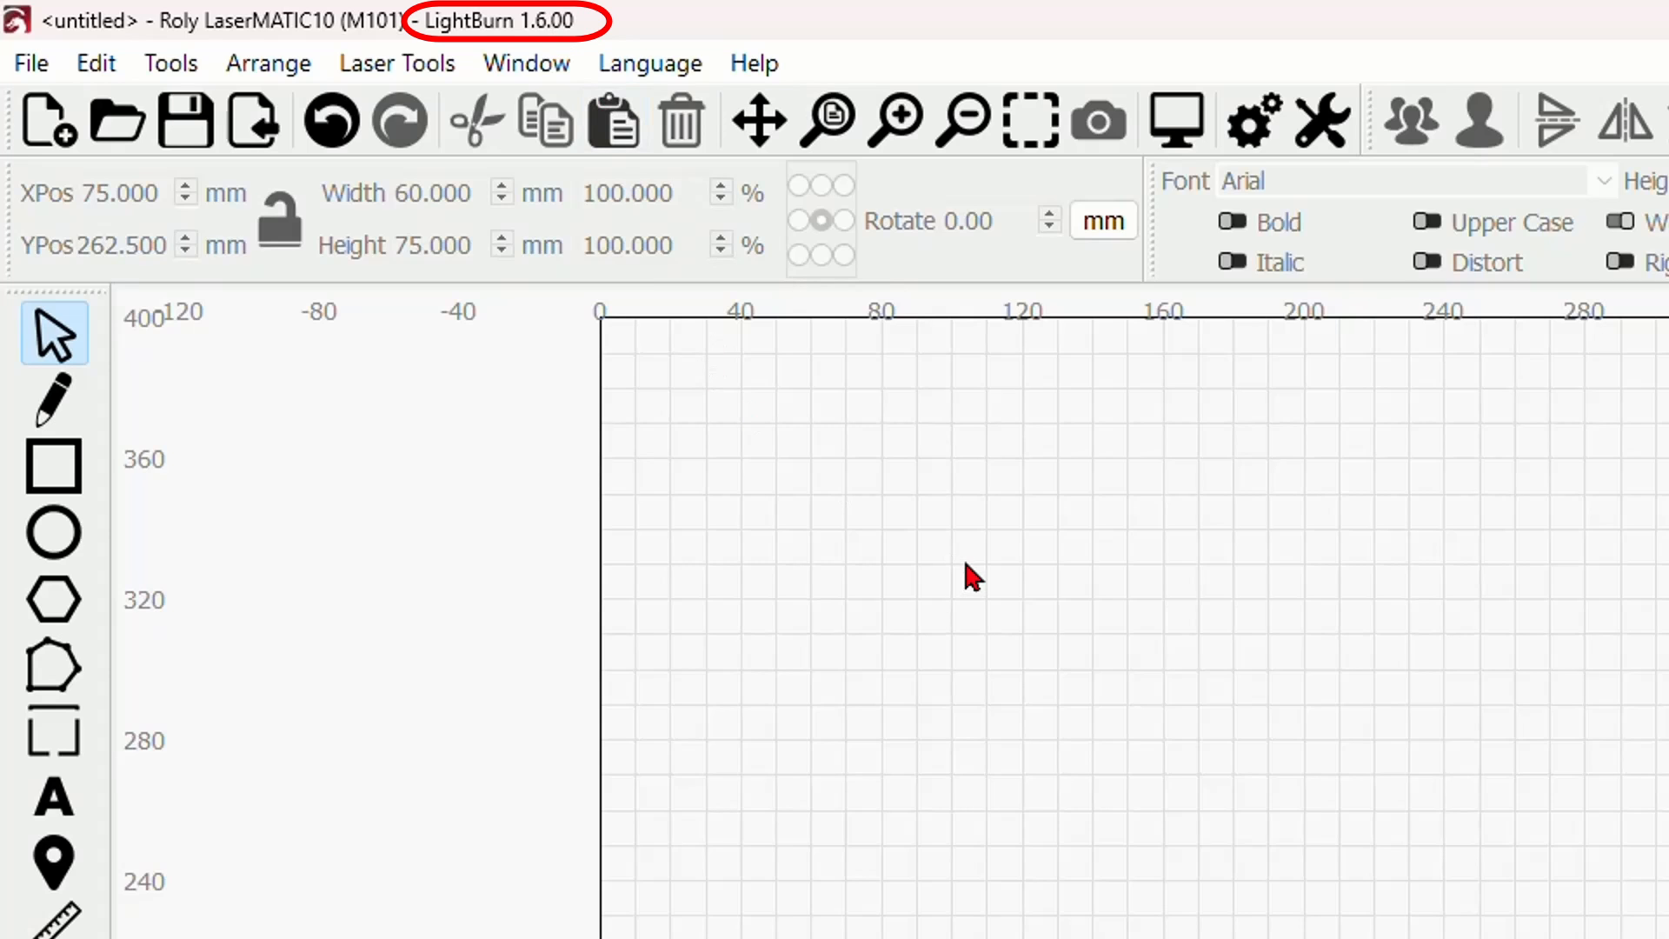
mouse_move(989, 562)
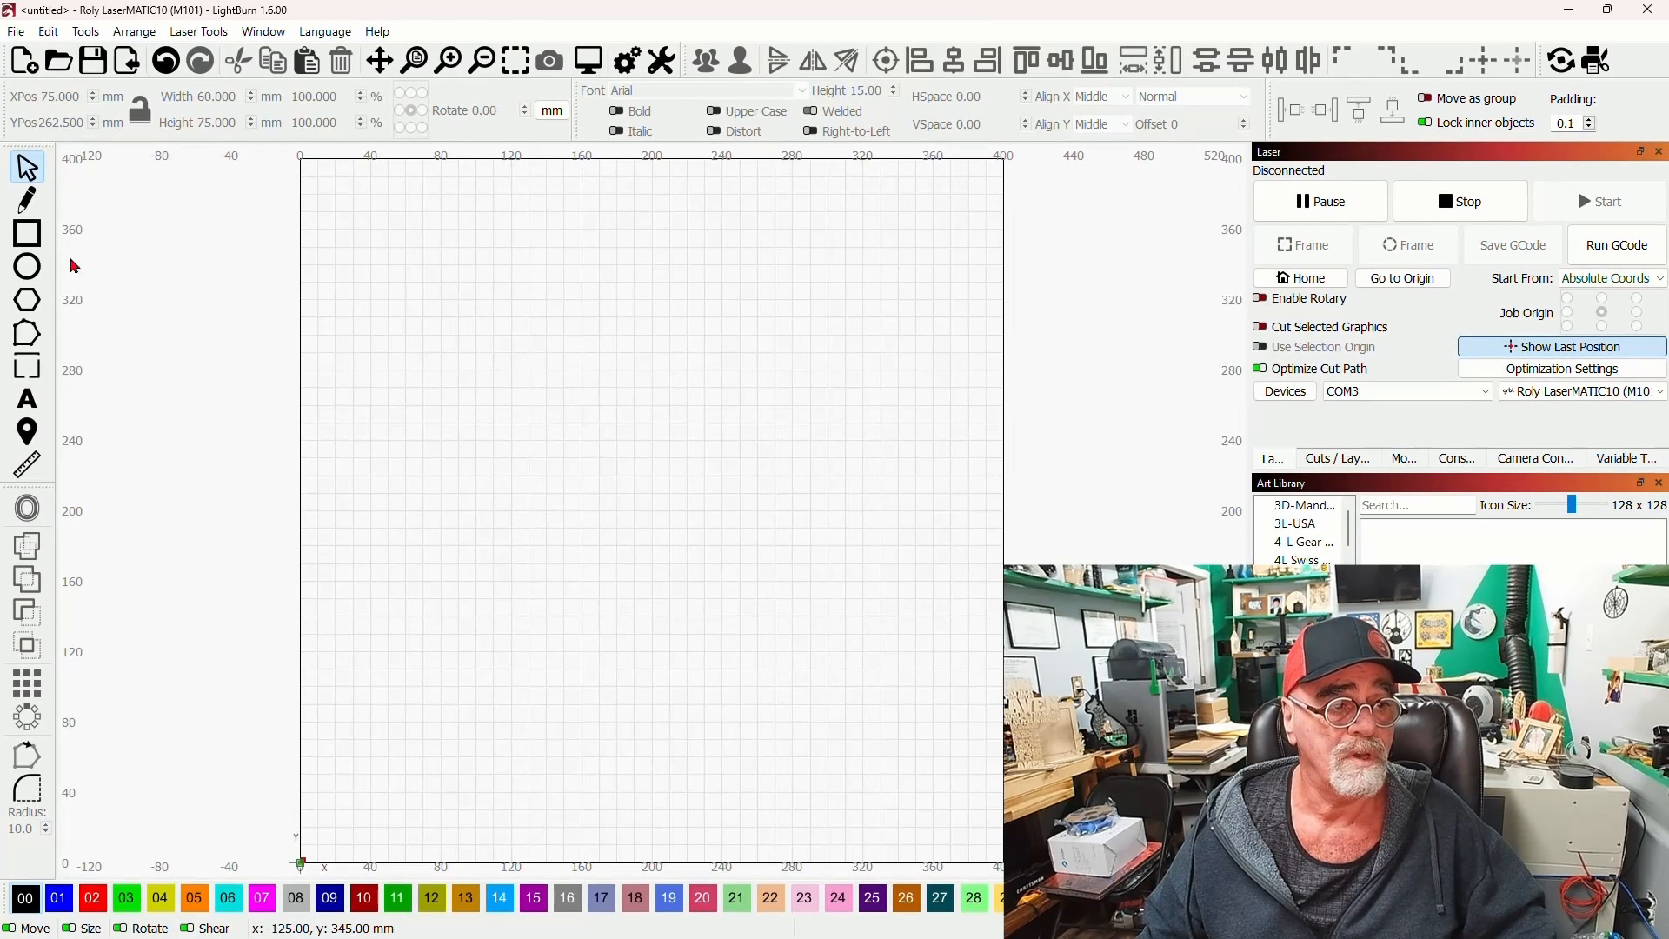
Draw a 180 by 125 mm rectangle in the upper middle of the work area and select it
drag(442, 282, 598, 423)
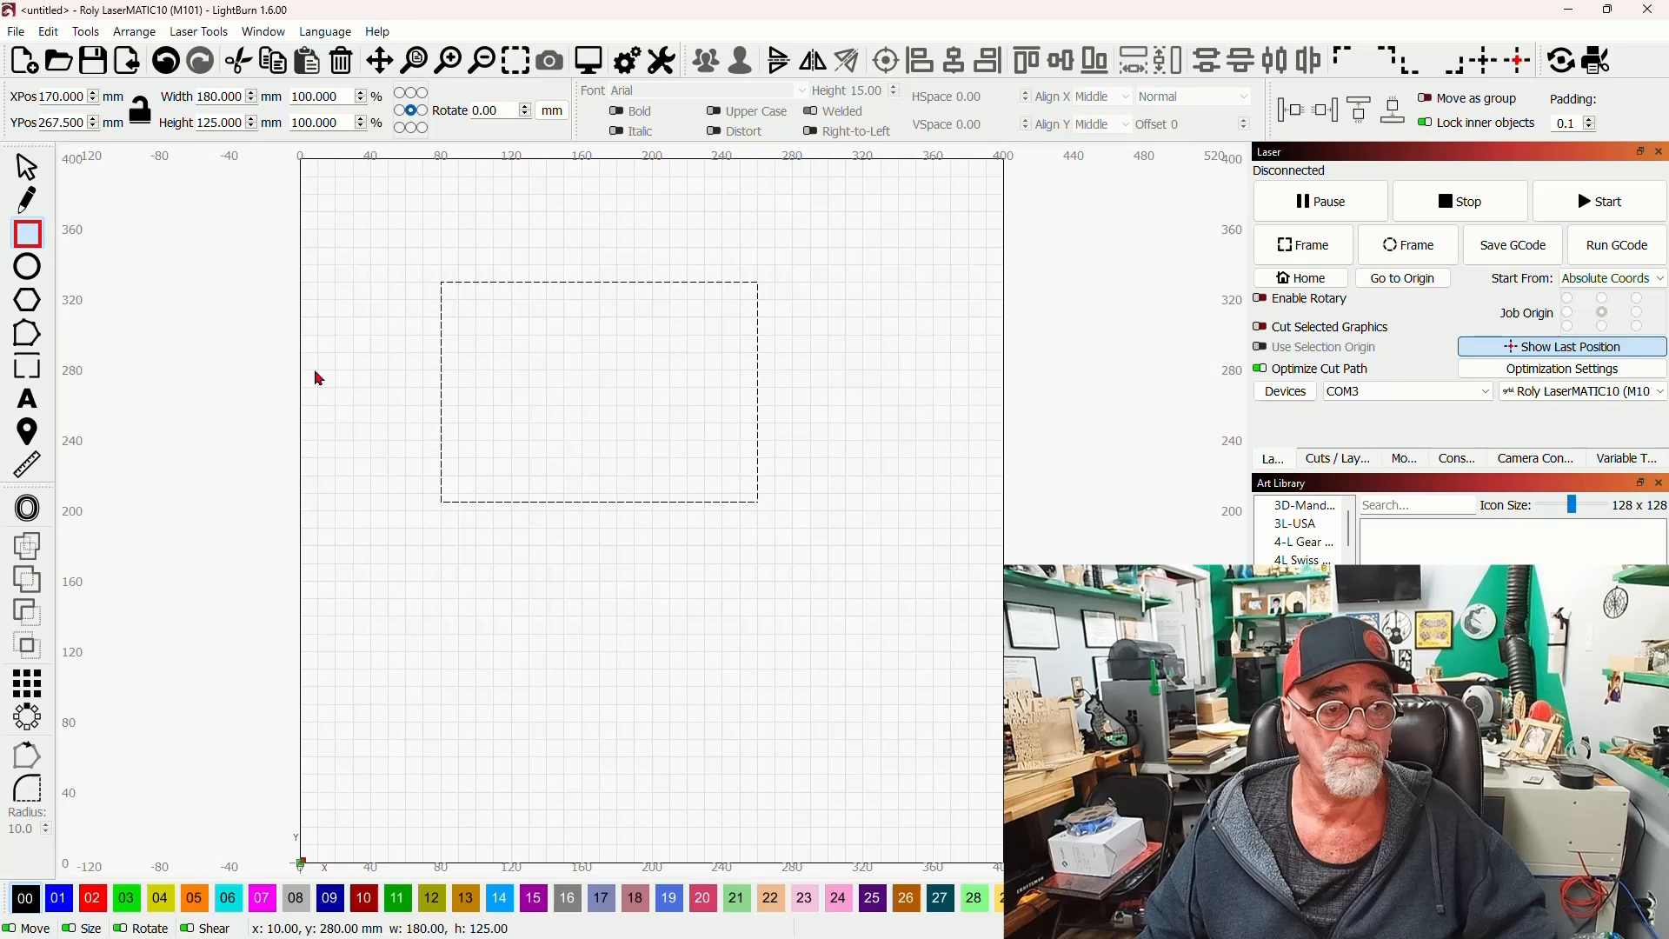
click(598, 391)
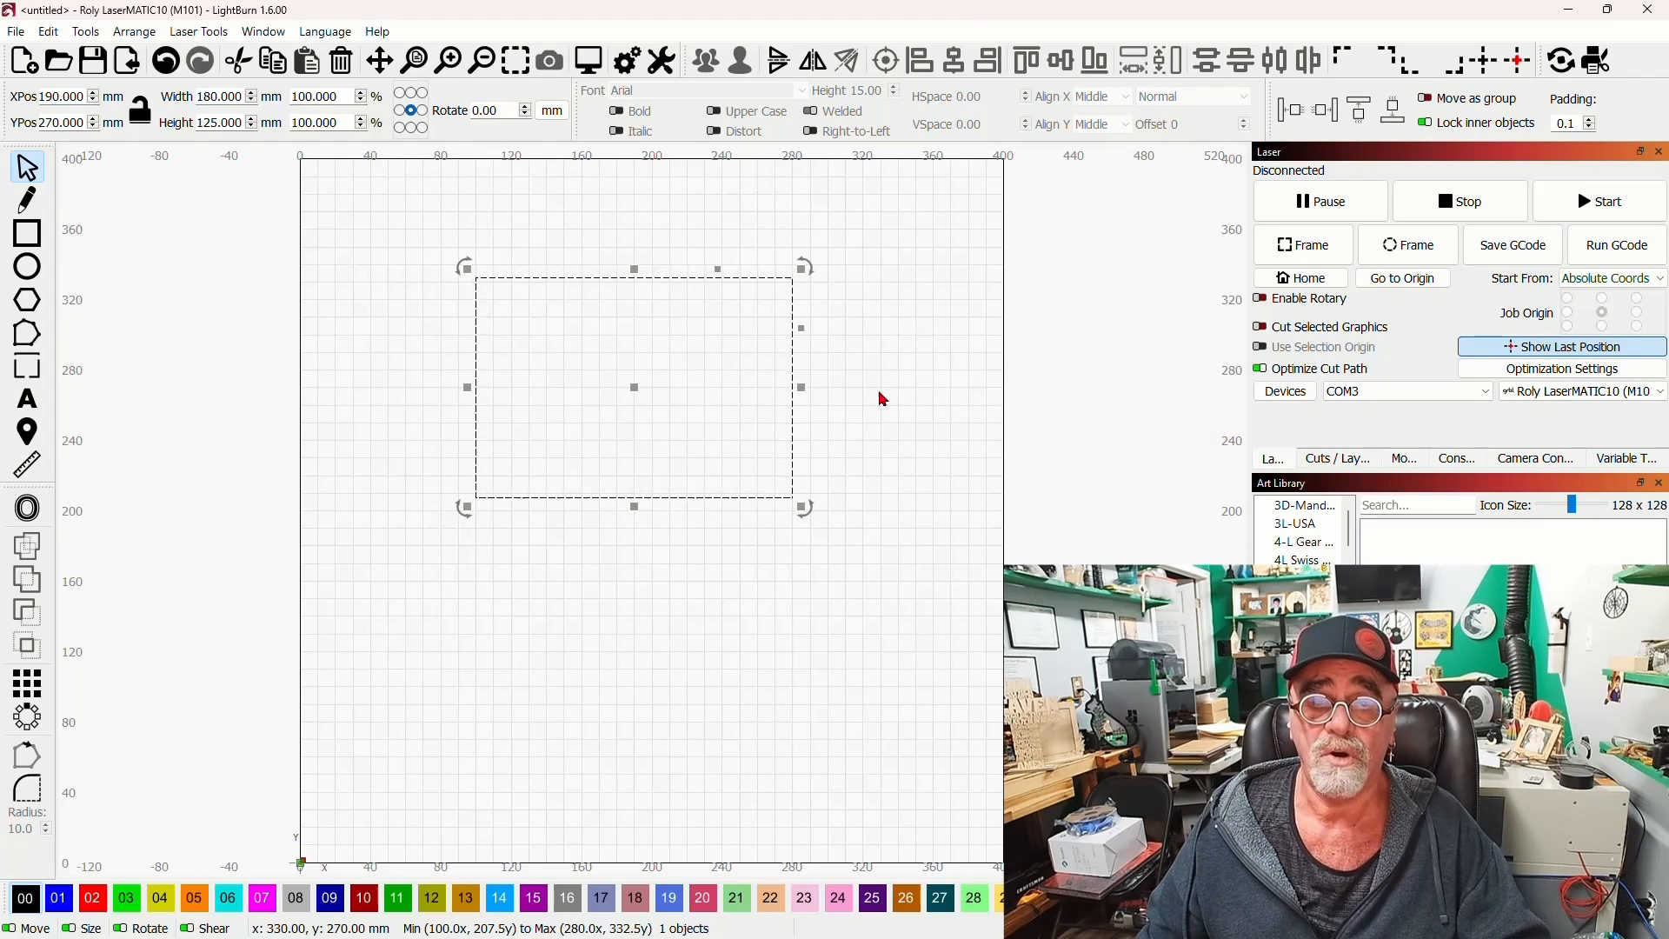
mouse_move(699, 303)
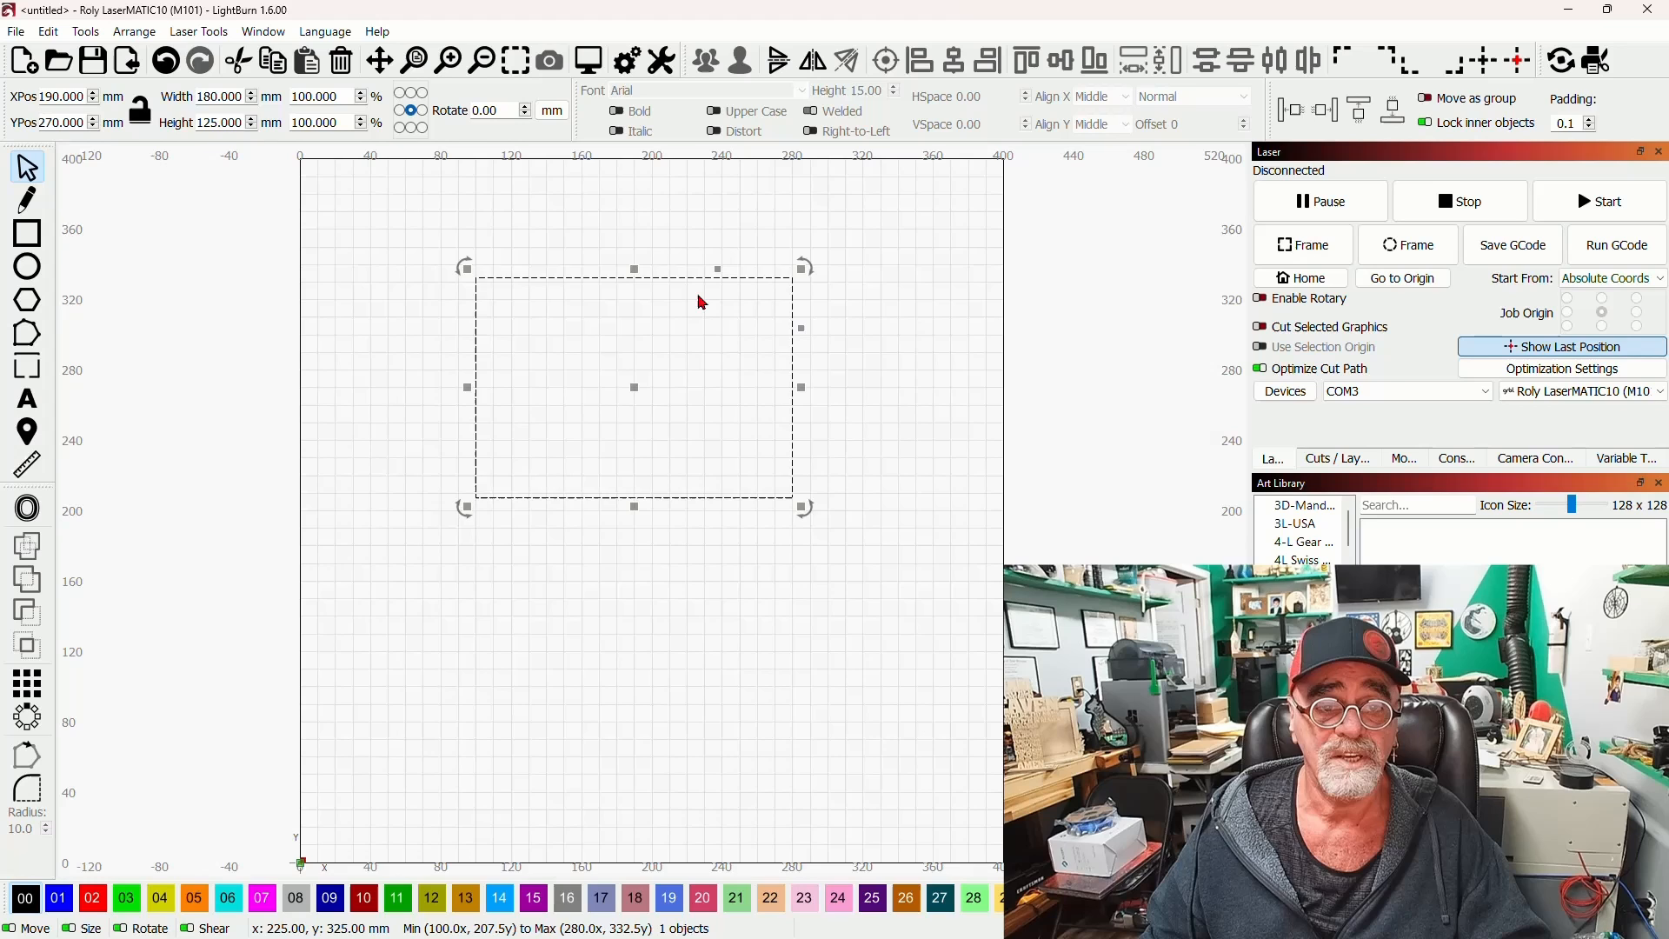
mouse_move(778, 337)
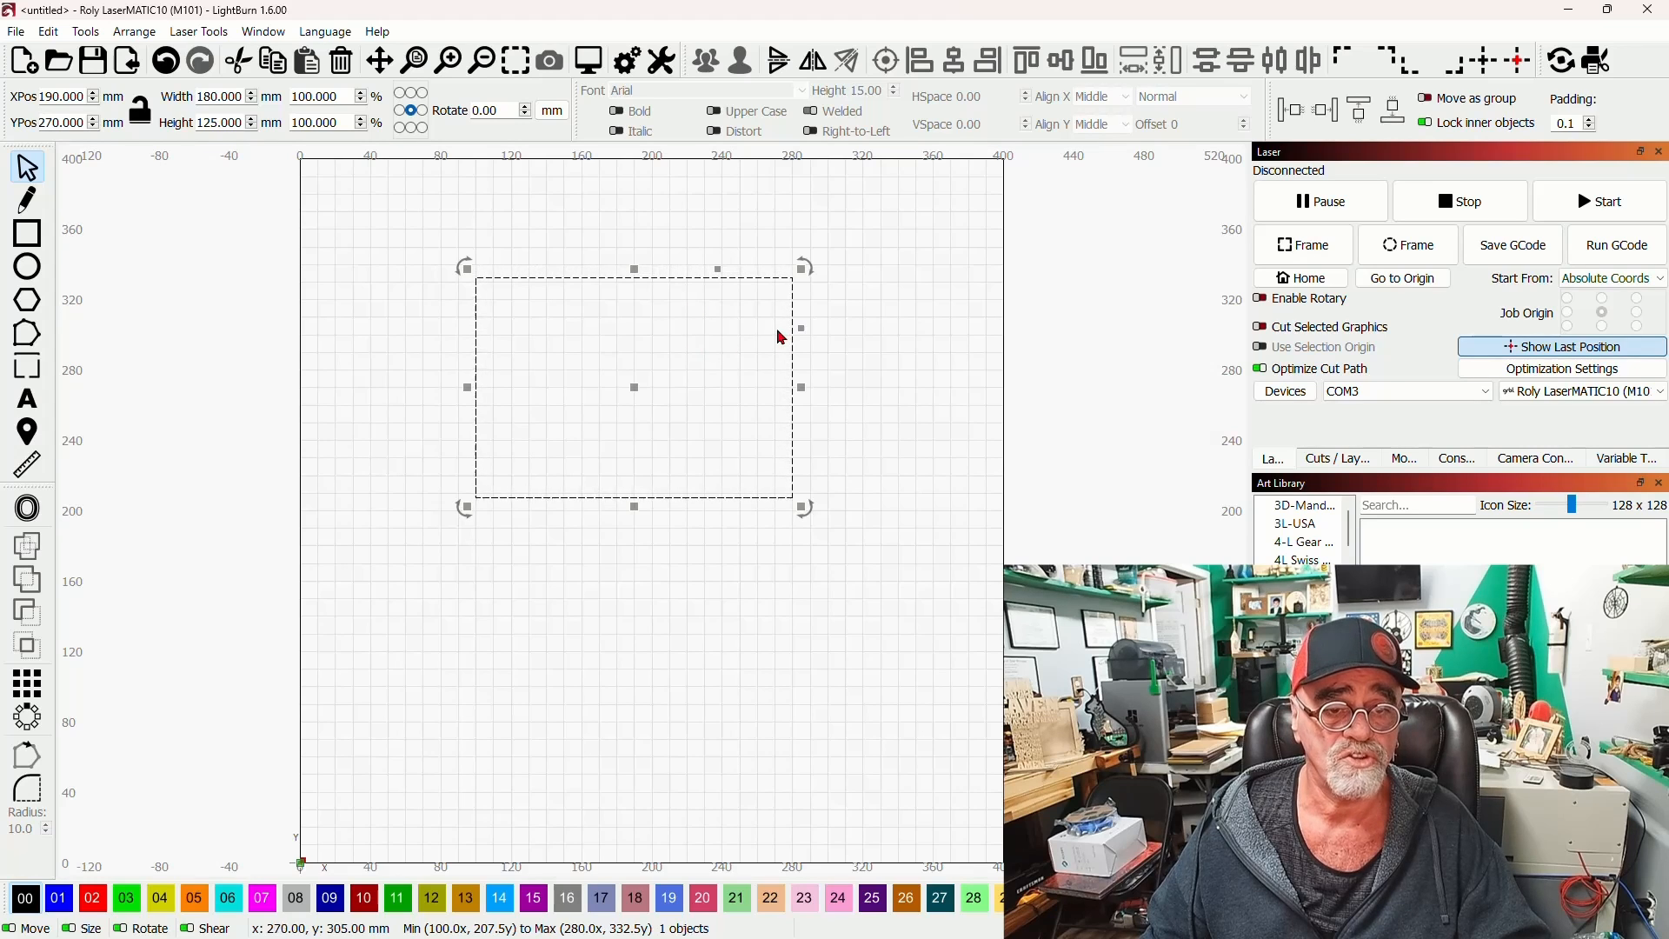
Apply a corner radius to the selected rectangle so its corners become rounded
key(ctrl)
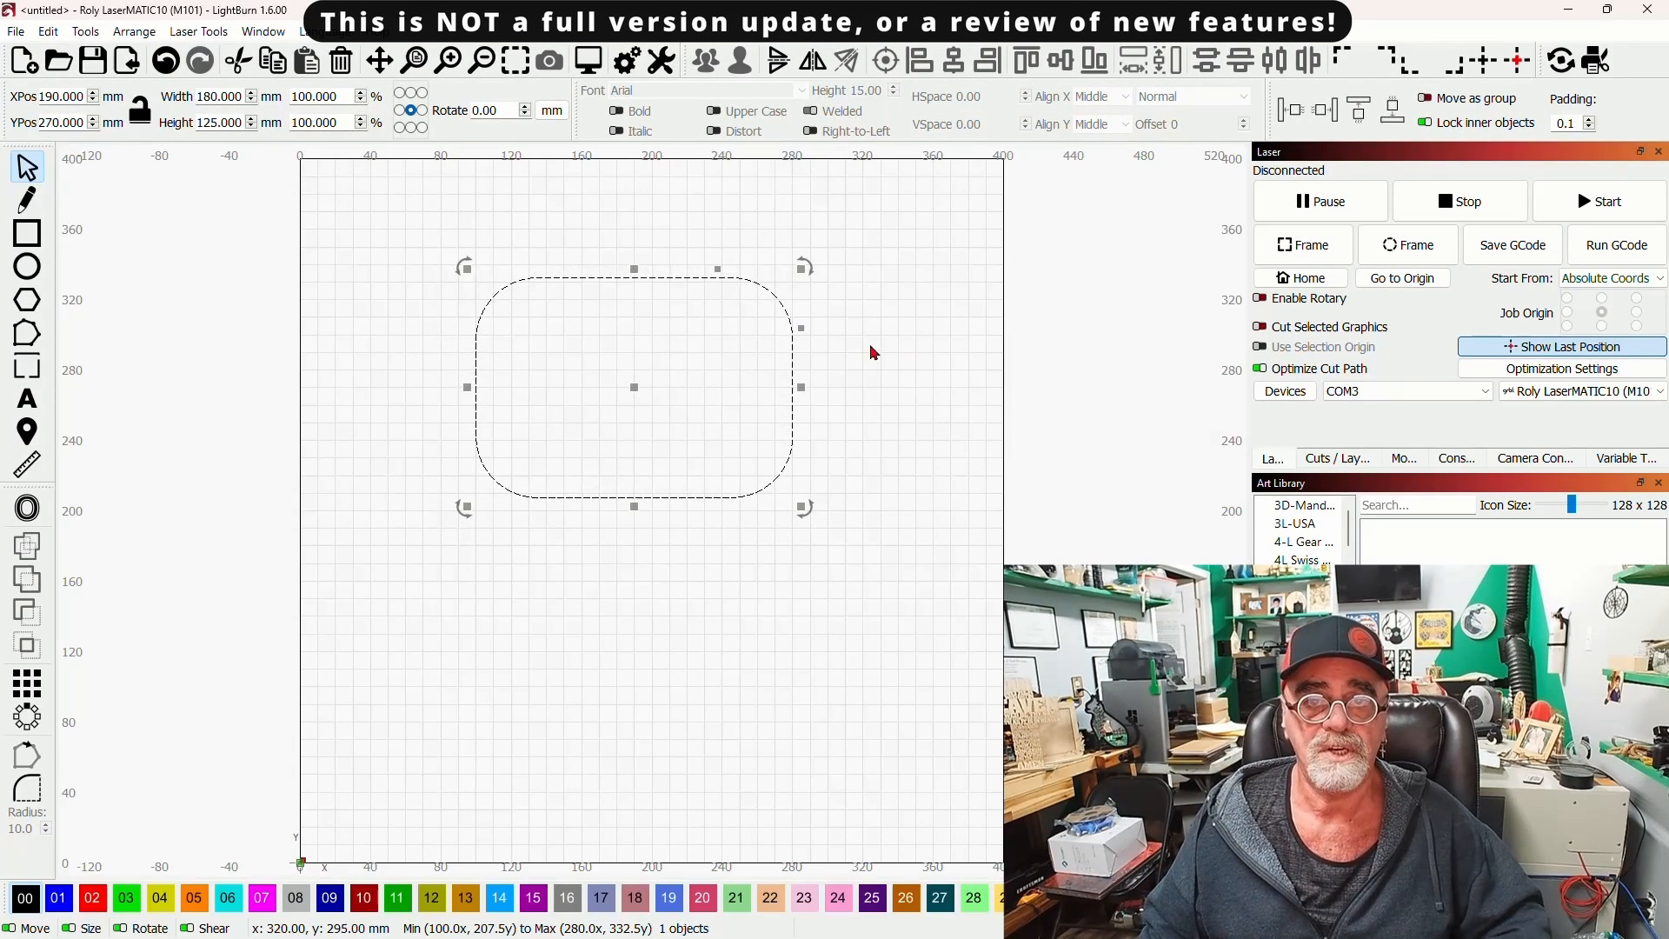
mouse_move(907, 369)
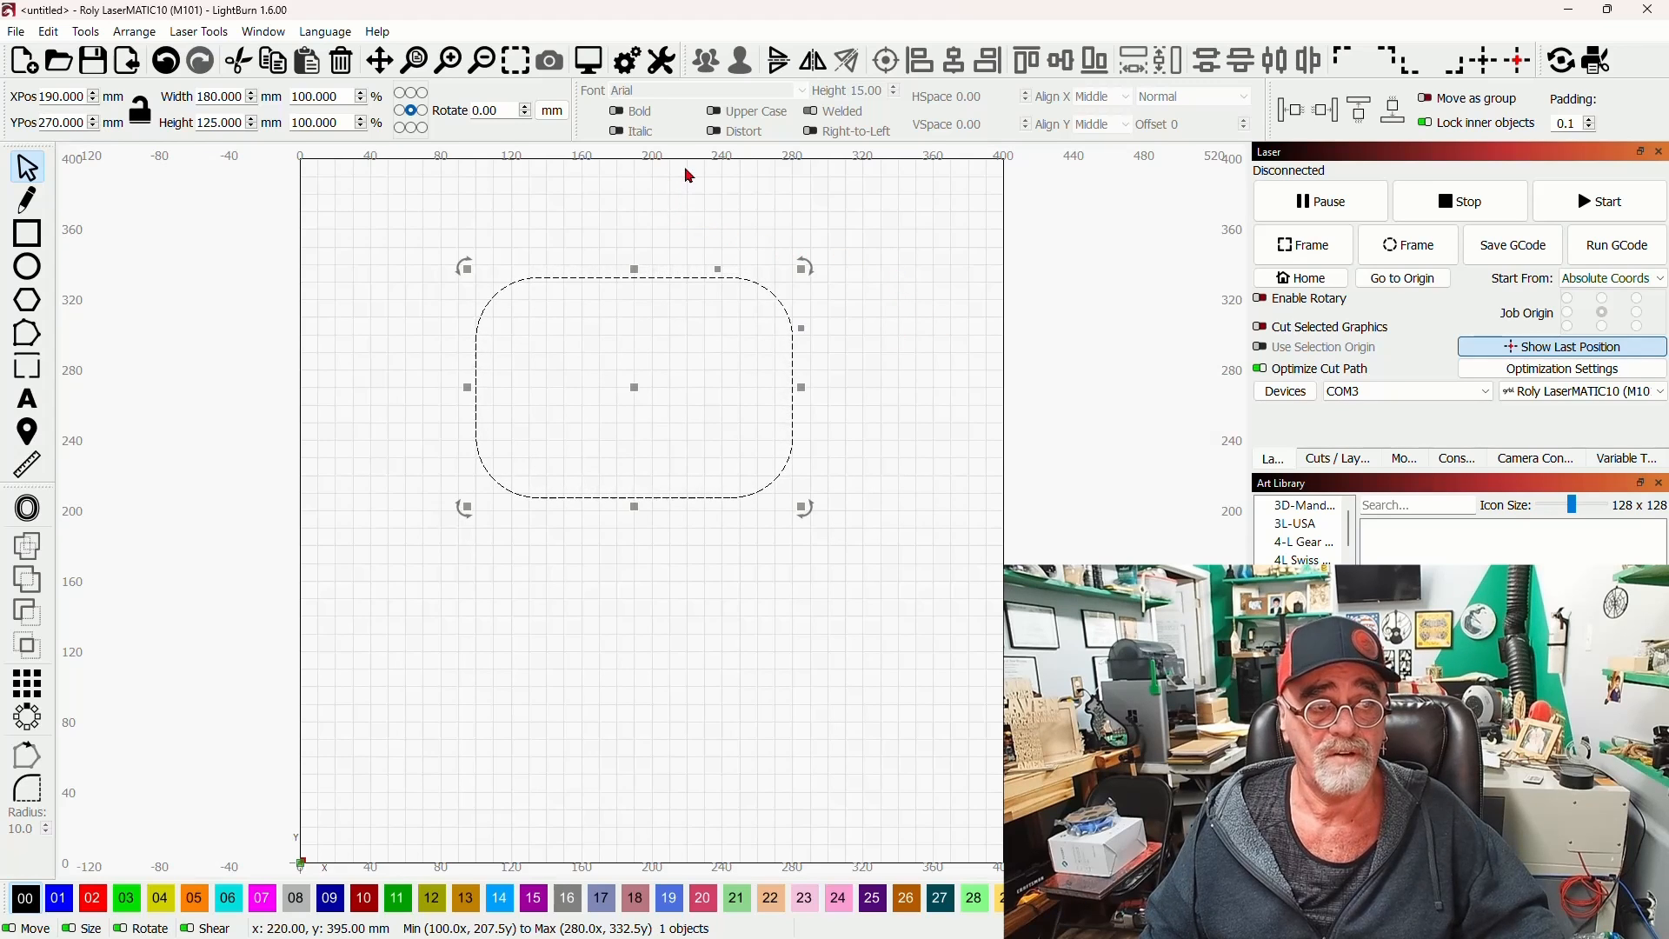
mouse_move(660, 60)
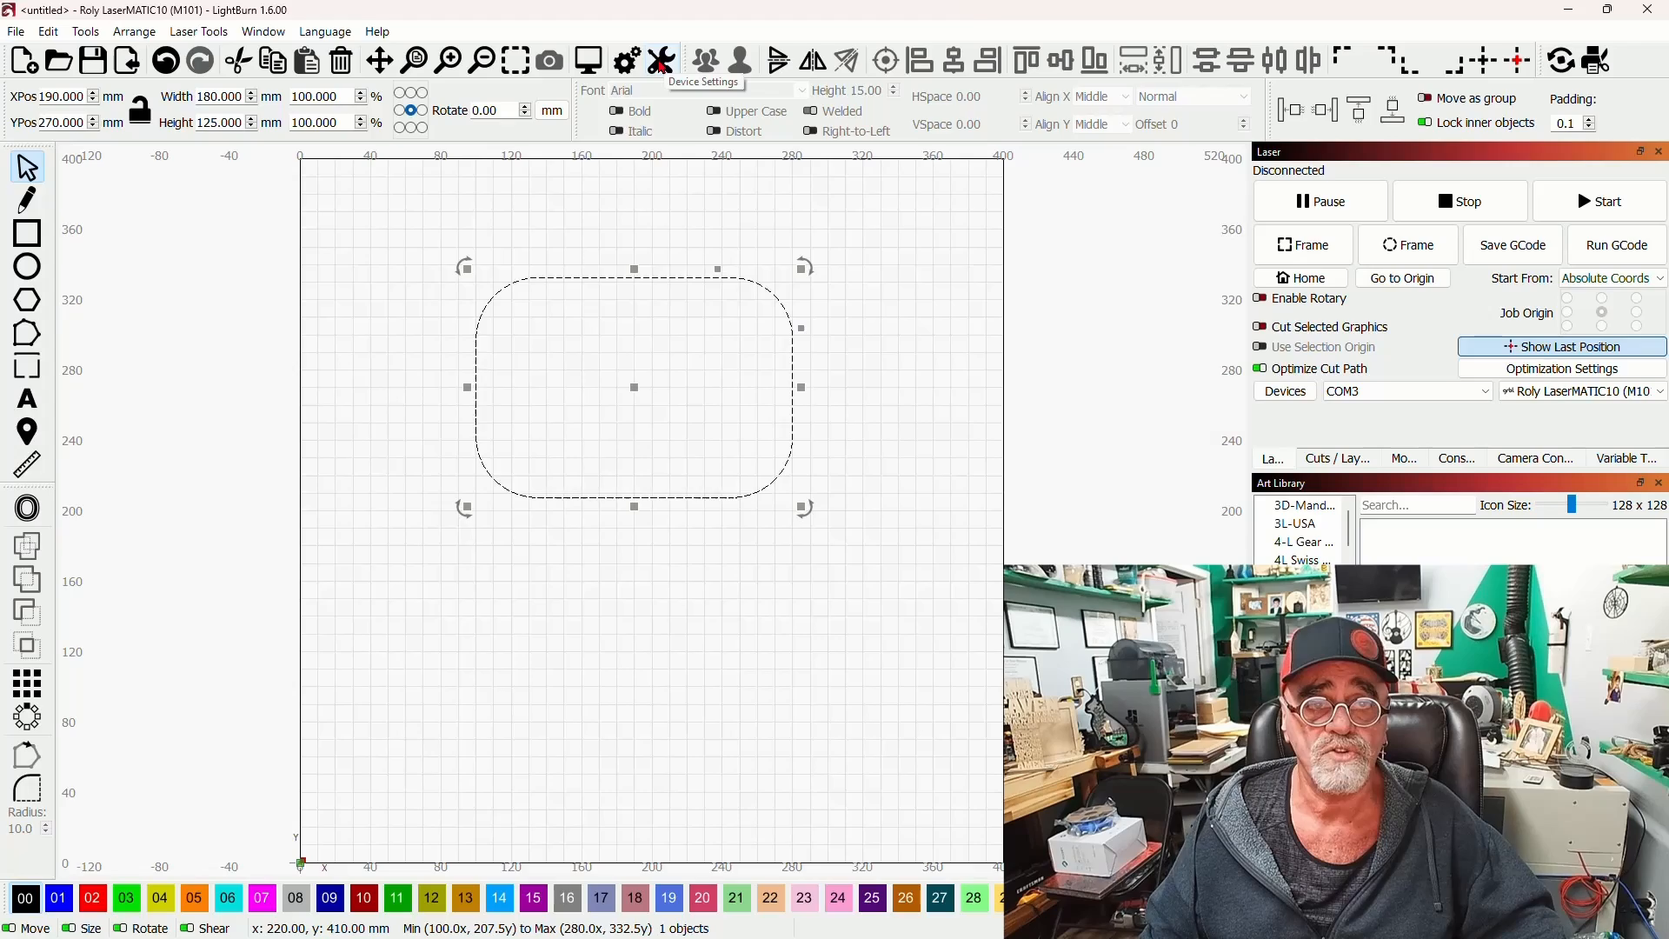
Open Device Settings for the Roly LaserMATIC10 from the toolbar
click(659, 60)
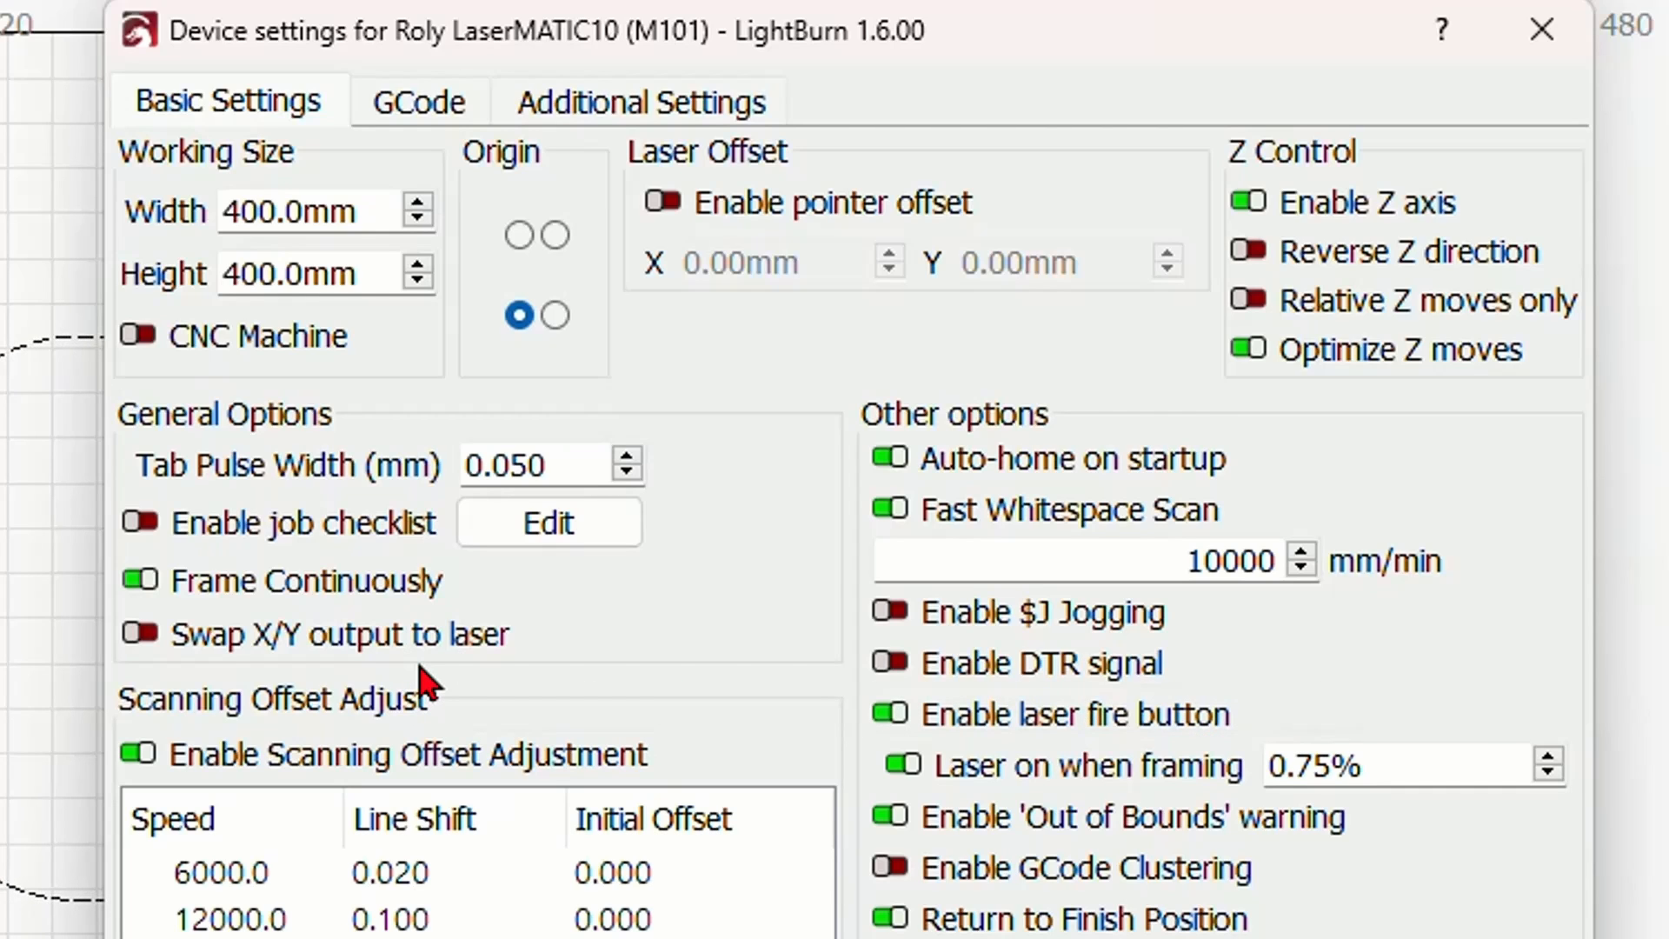
mouse_move(245, 692)
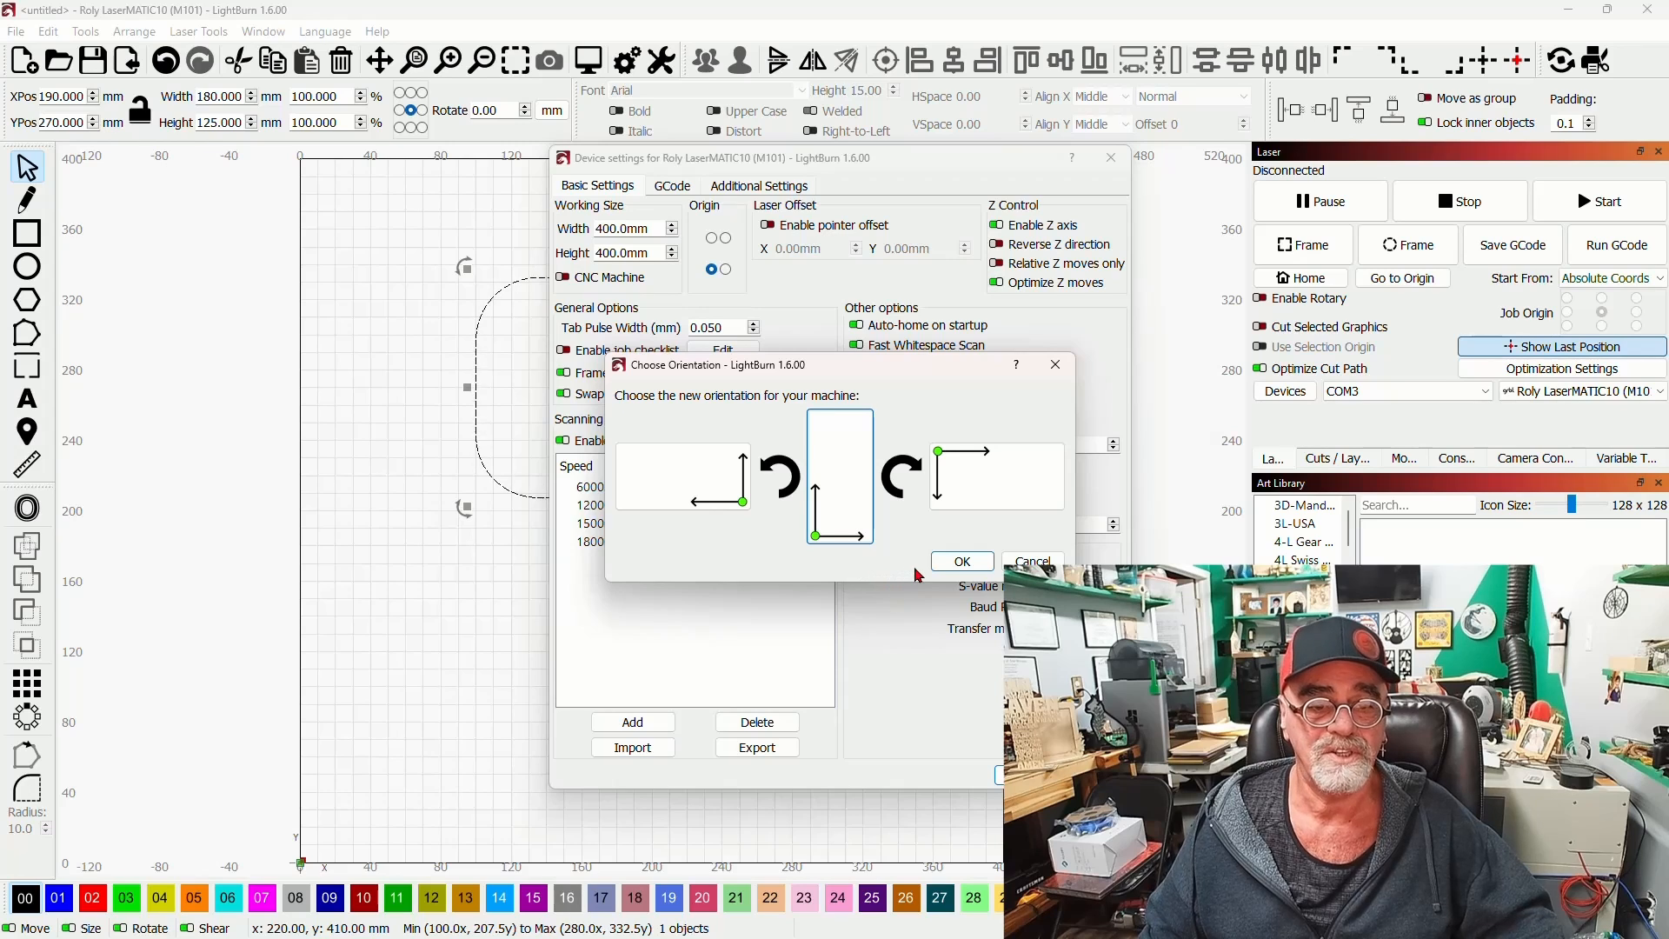
mouse_move(873, 560)
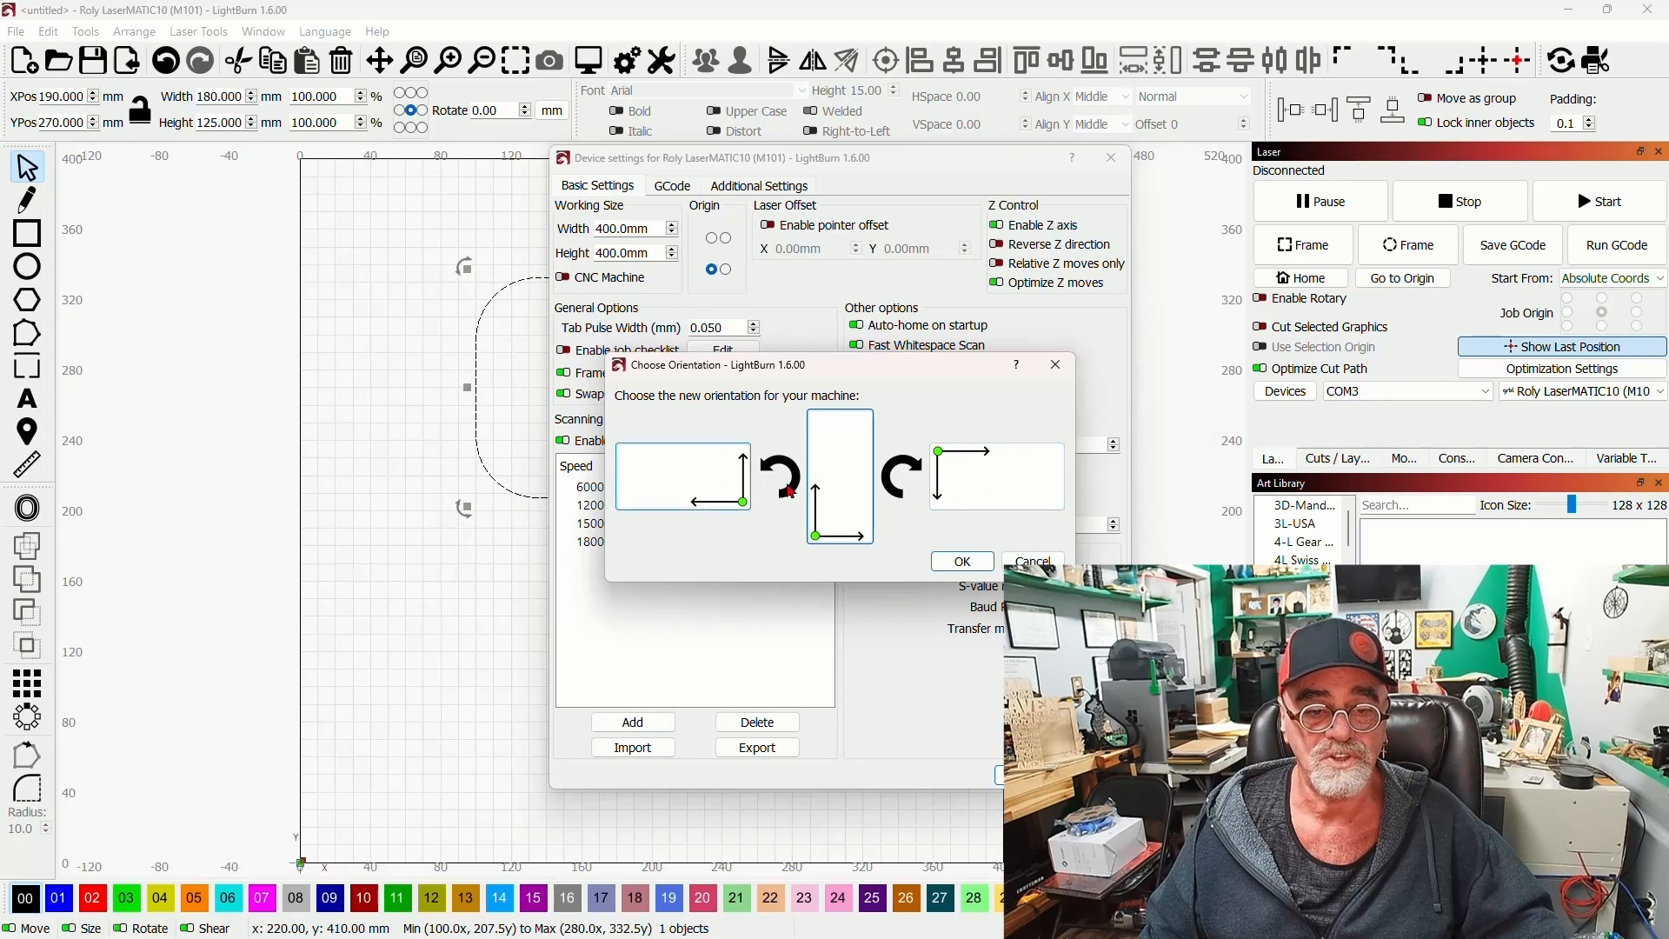
Toggle Swap X/Y output, then cancel the Choose Orientation prompt
click(839, 476)
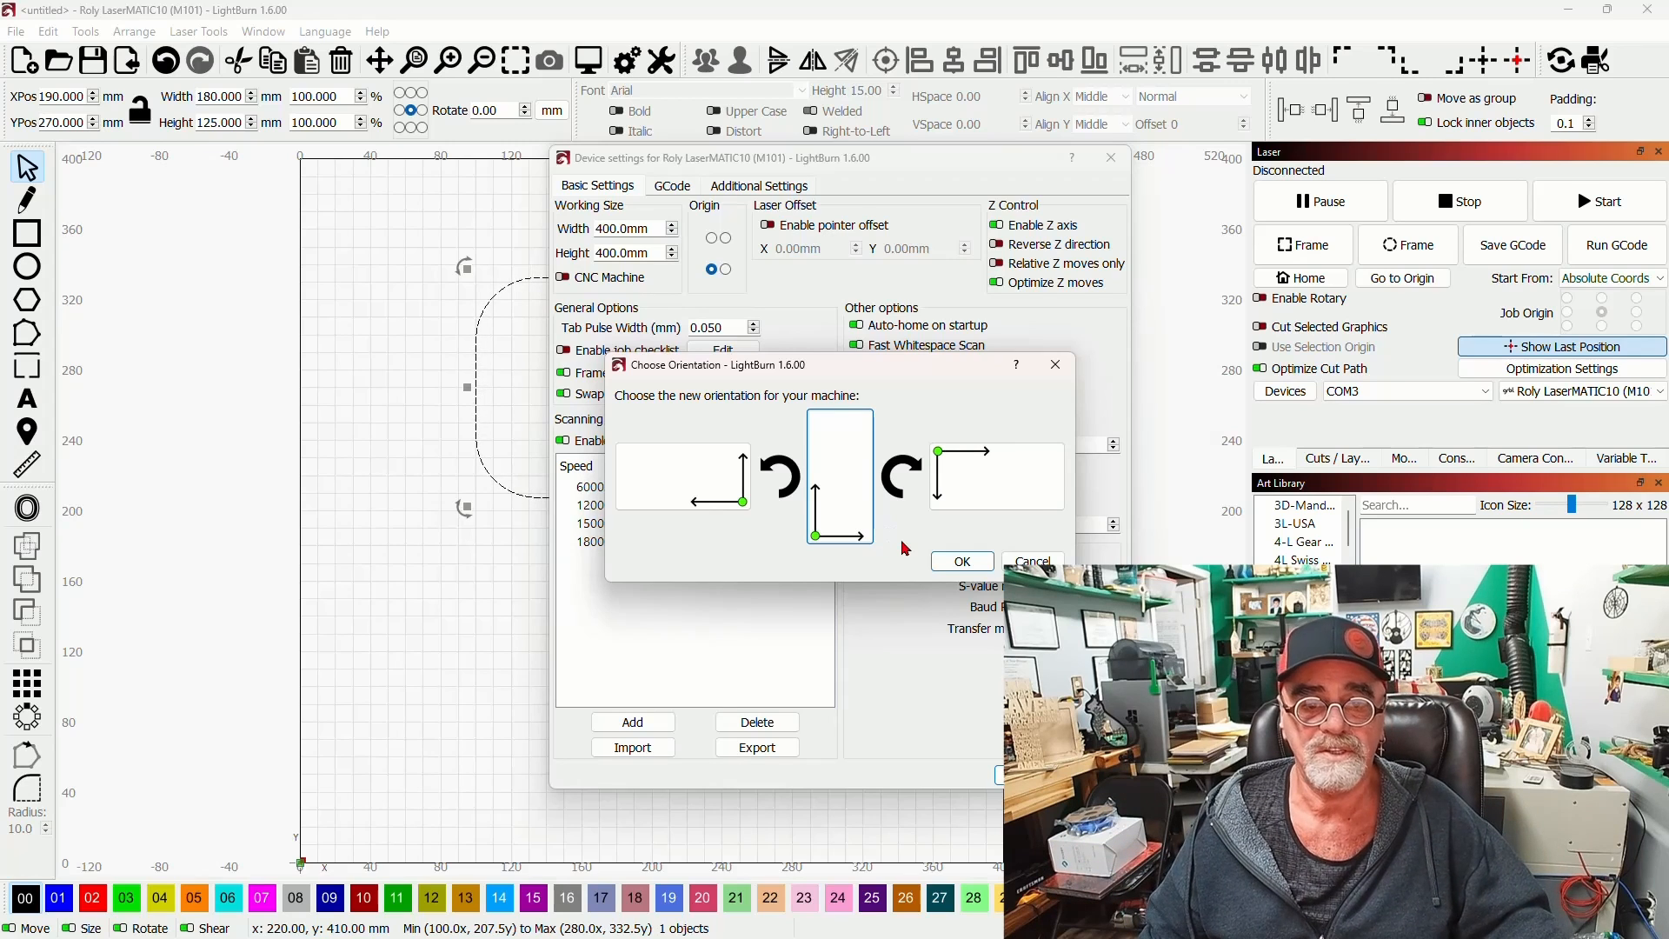
mouse_move(895, 505)
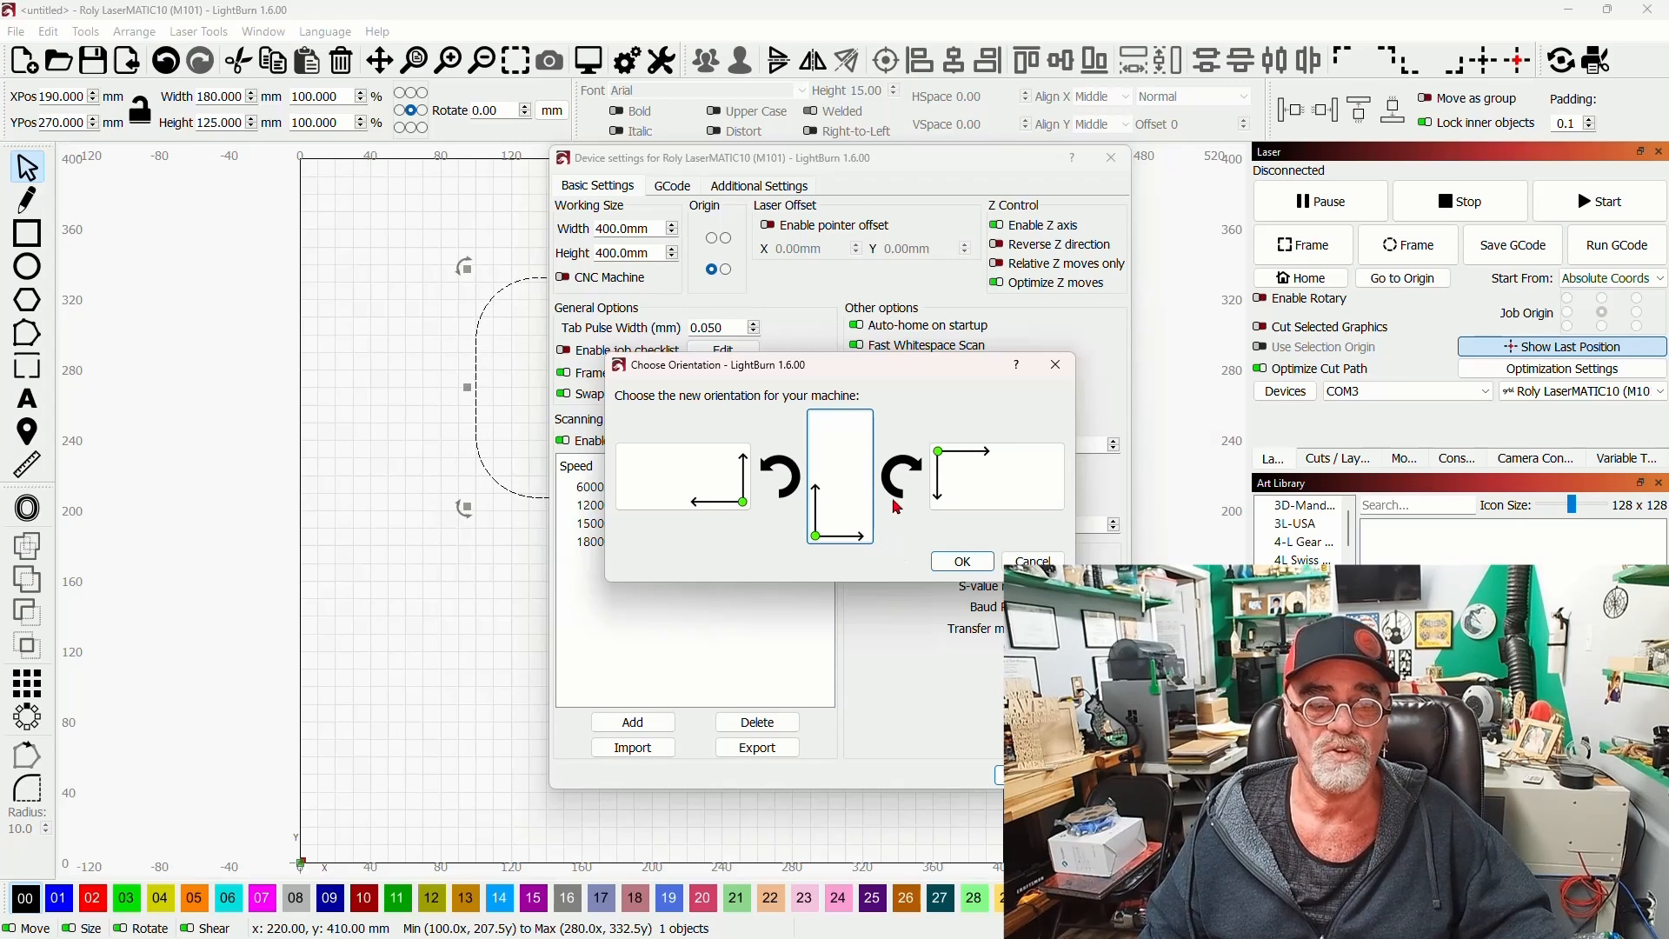
mouse_move(924, 589)
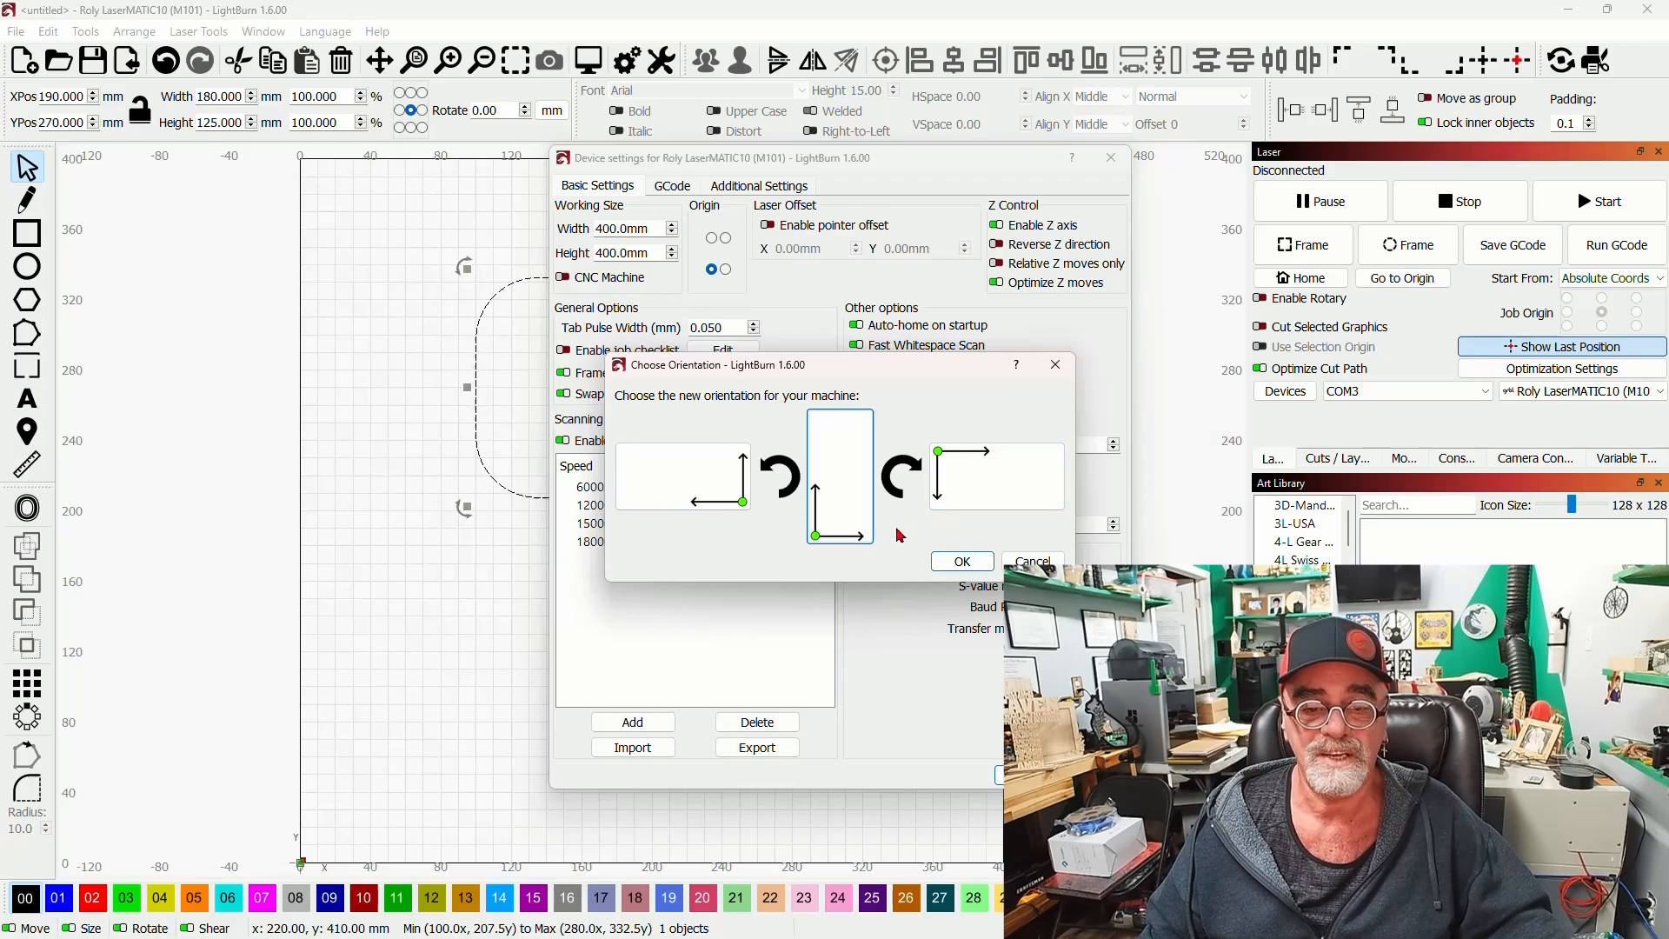
click(959, 560)
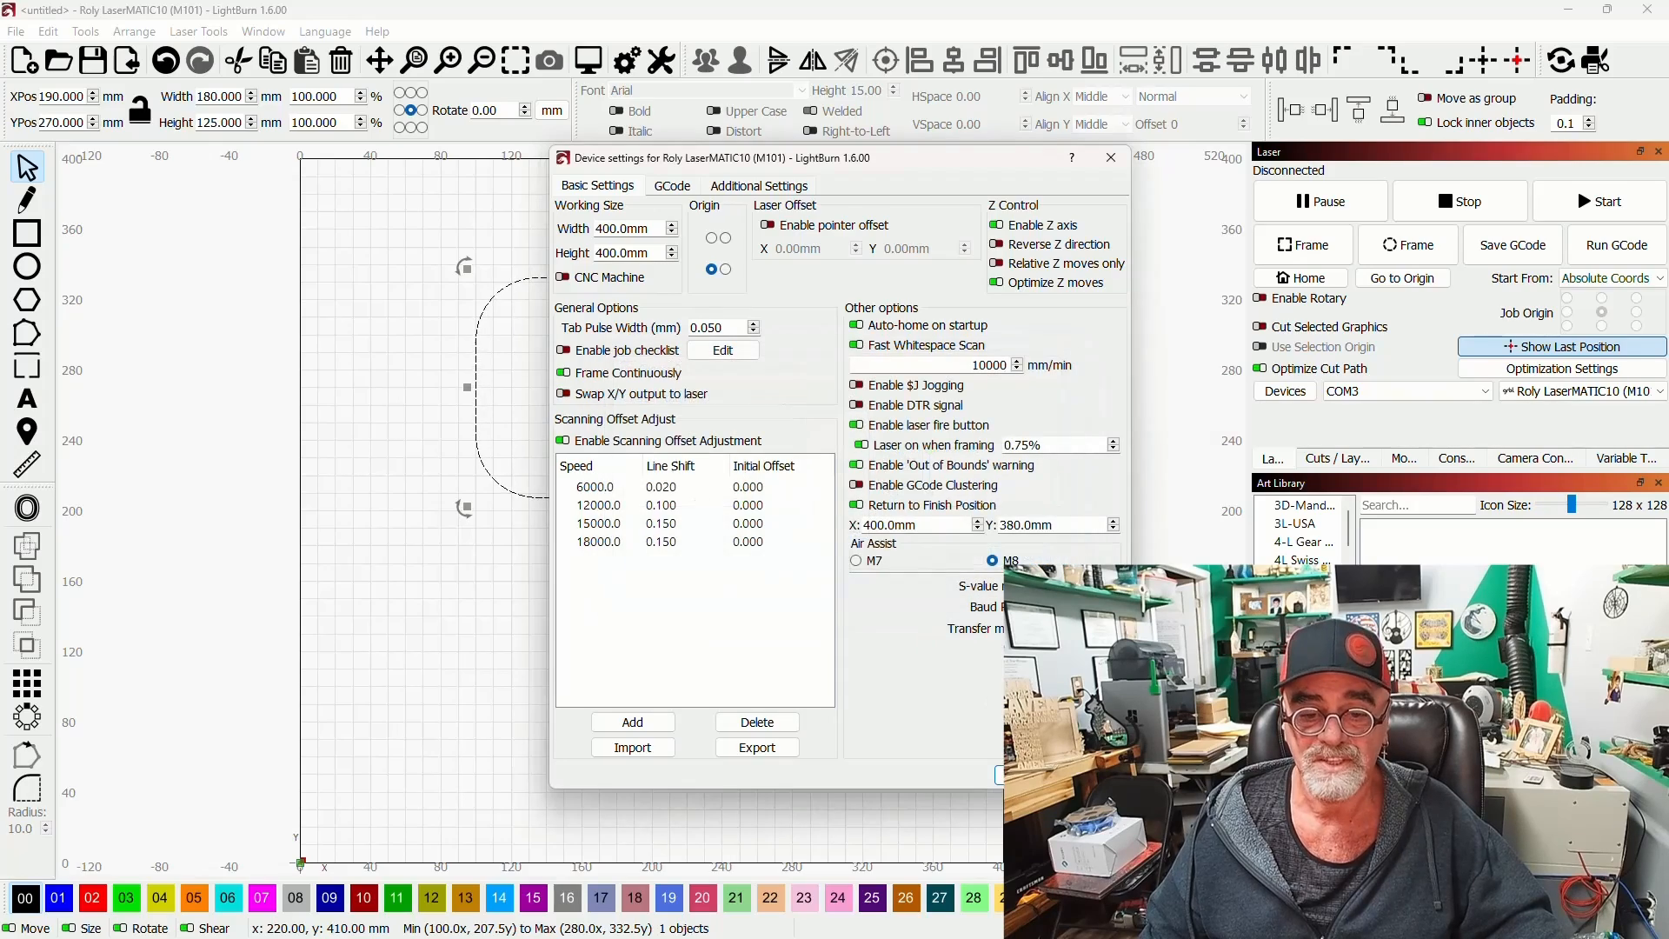